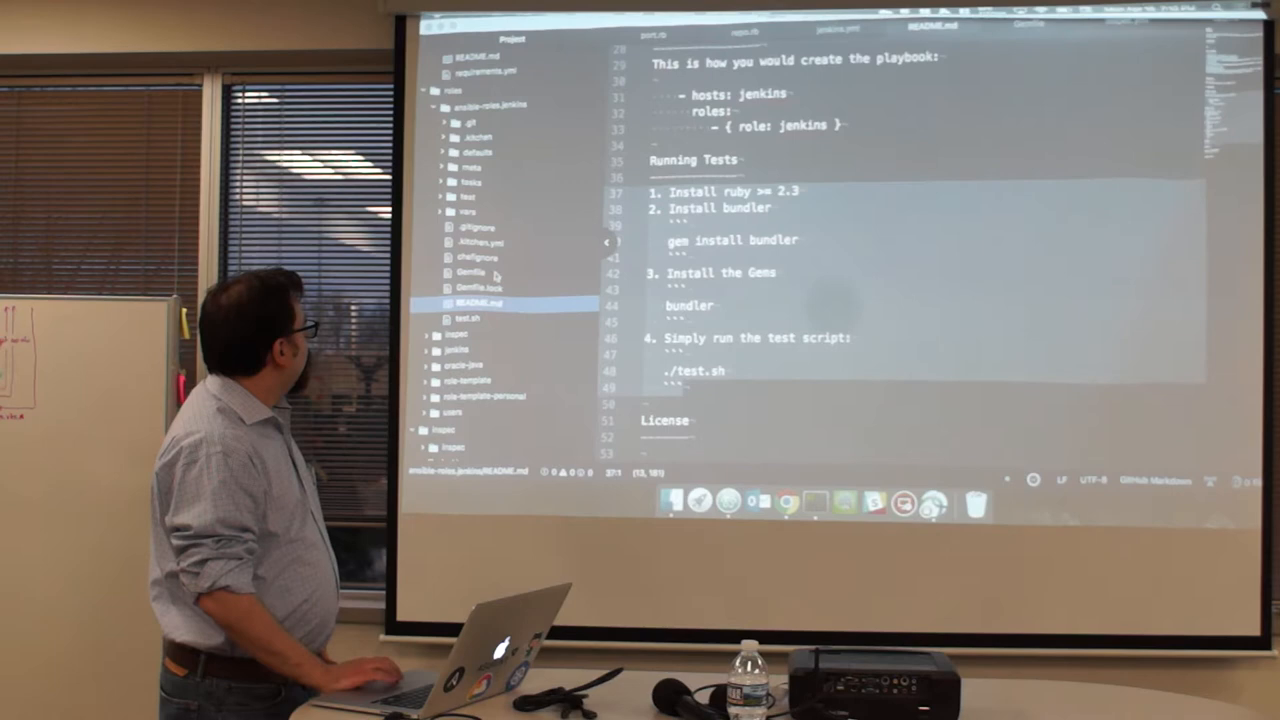
- Open Gemfile.lock, then test.sh, from the ansible-roles-jenkins project tree
click(478, 288)
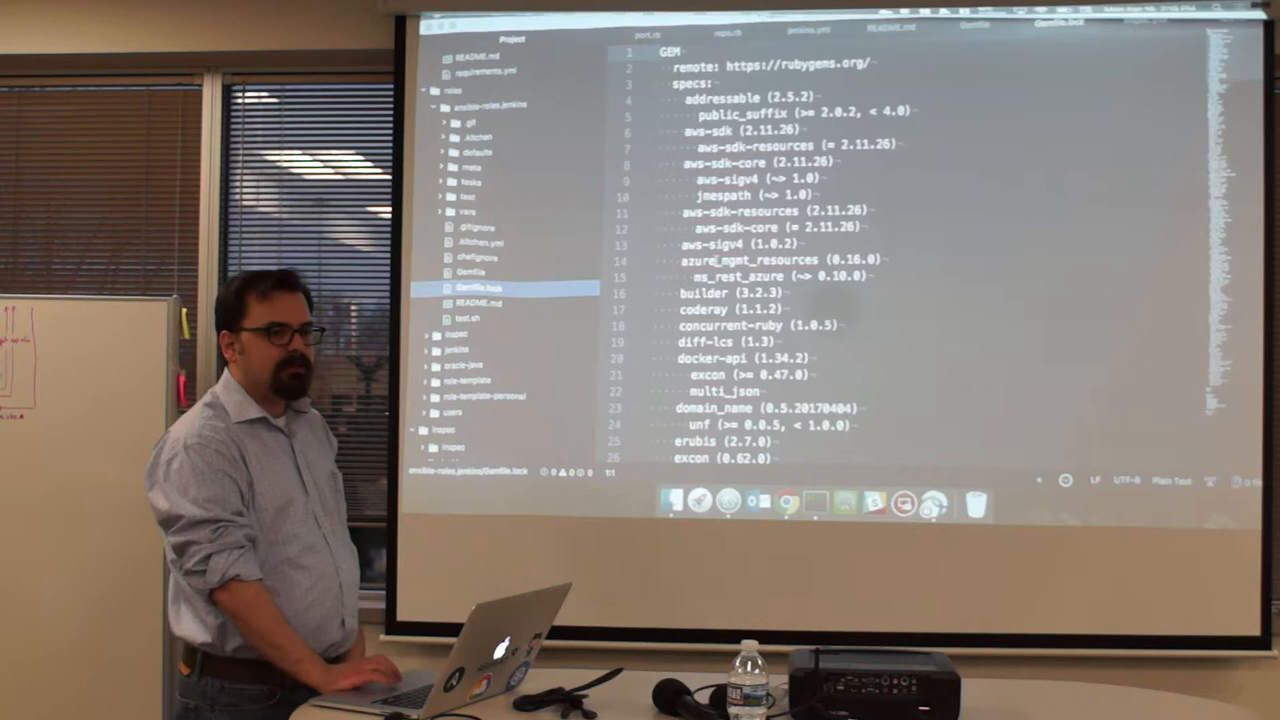
click(479, 303)
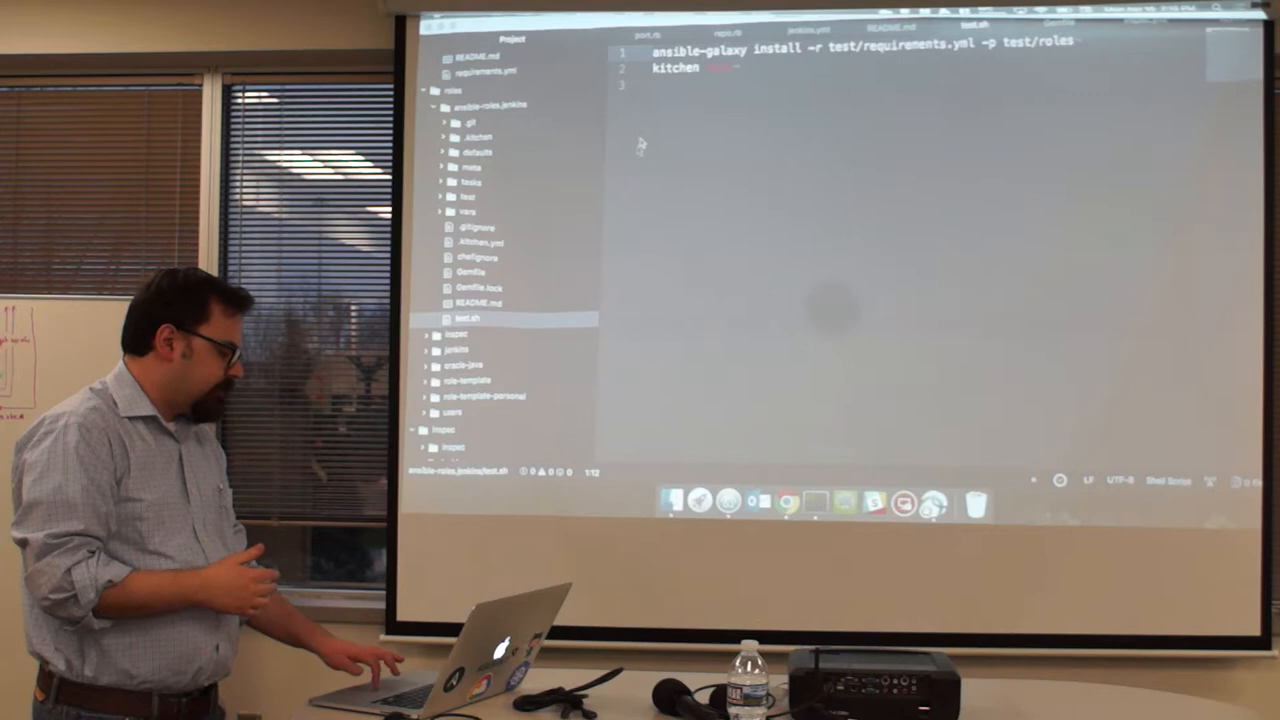
- Expand role-template-personal to show its defaults, files and handlers folders
click(480, 397)
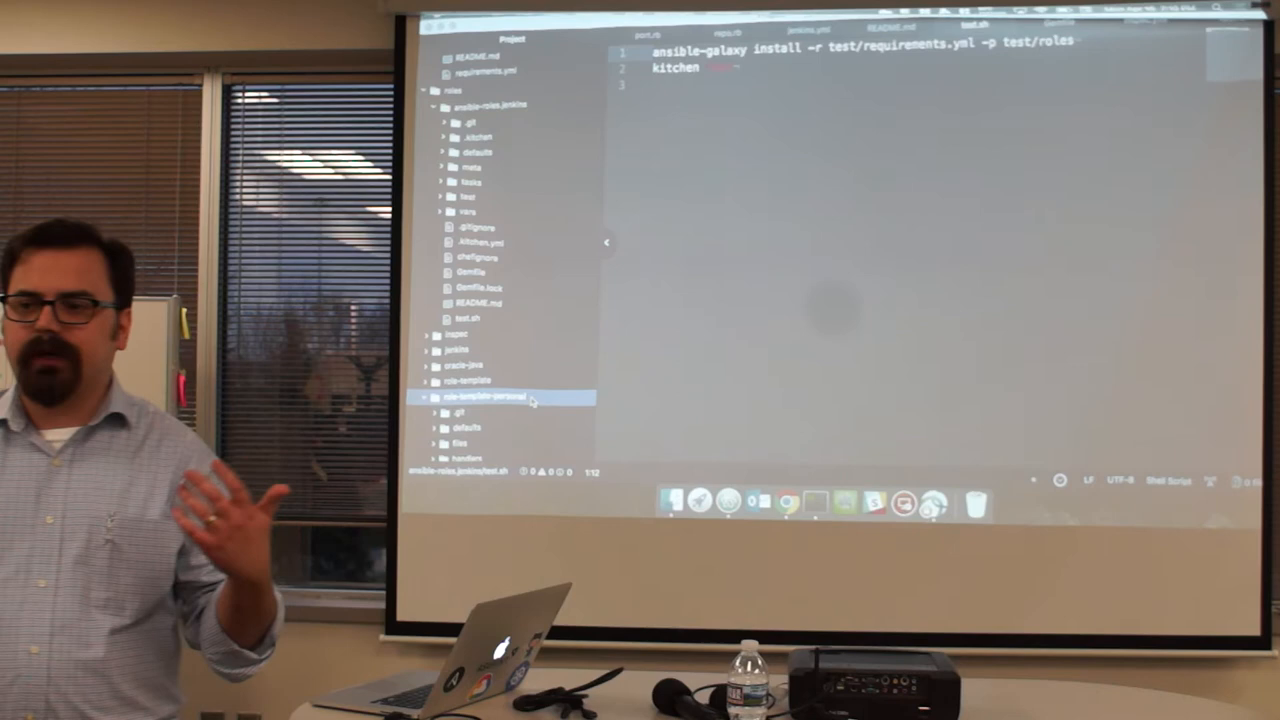